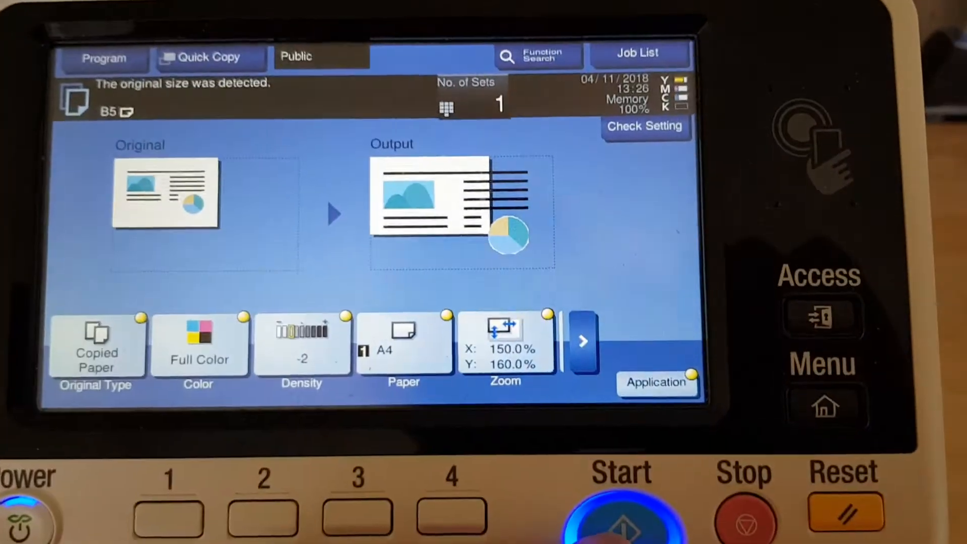
# Scan the photo as a full-color A4 copy at 150%×160% zoom
pyautogui.click(620, 517)
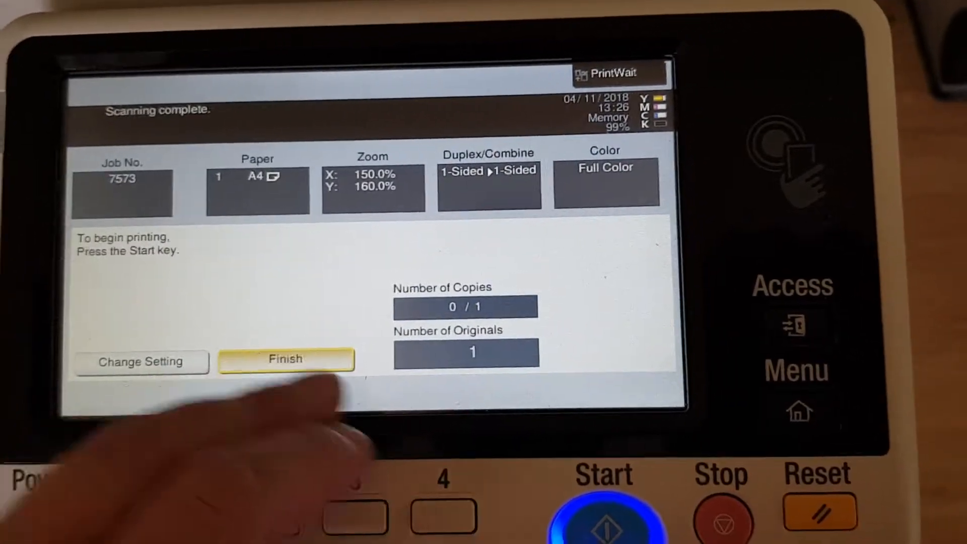
# Finish scanning to release the single 150%×160% copy for printing
pyautogui.click(285, 360)
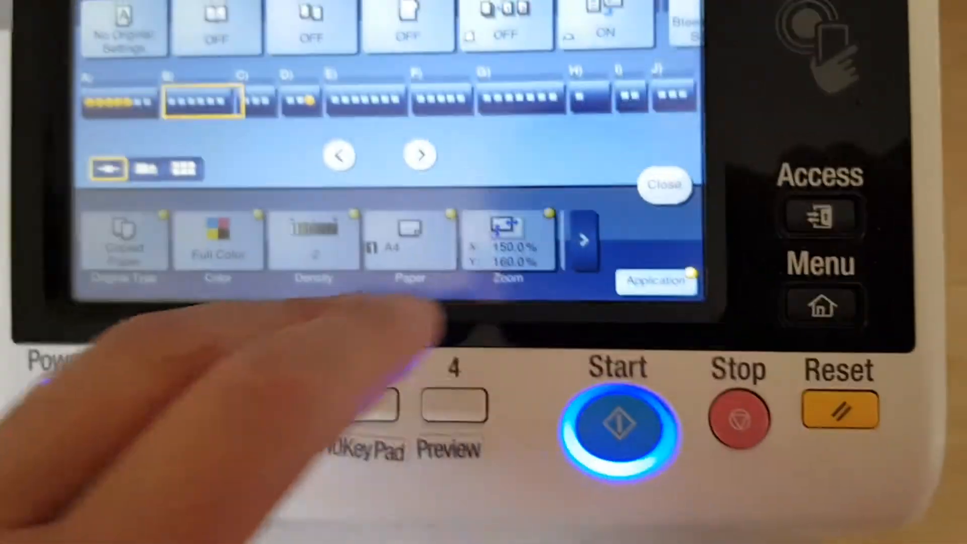
# Close the extra copy functions panel to return to the main copy screen
pyautogui.click(664, 185)
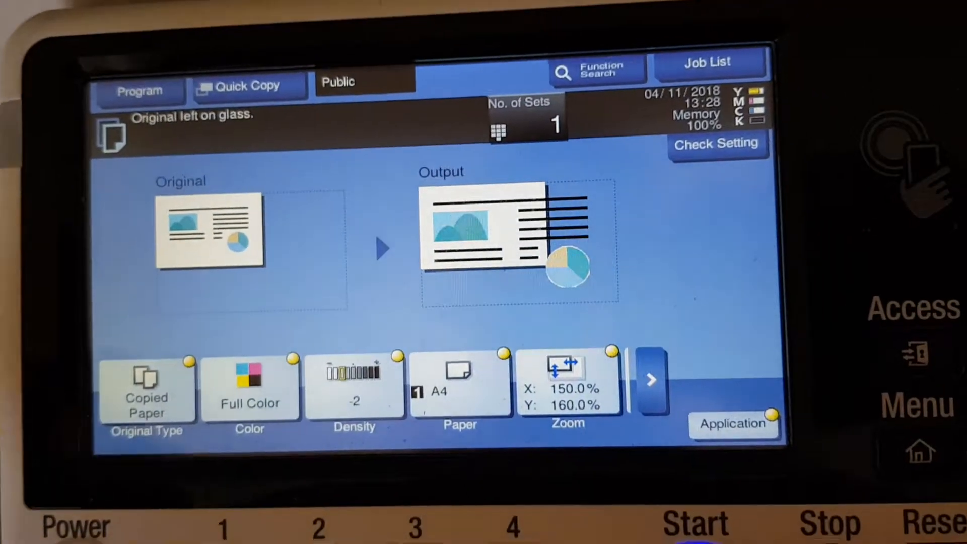
# Set the number of copy sets to 2
pyautogui.click(498, 130)
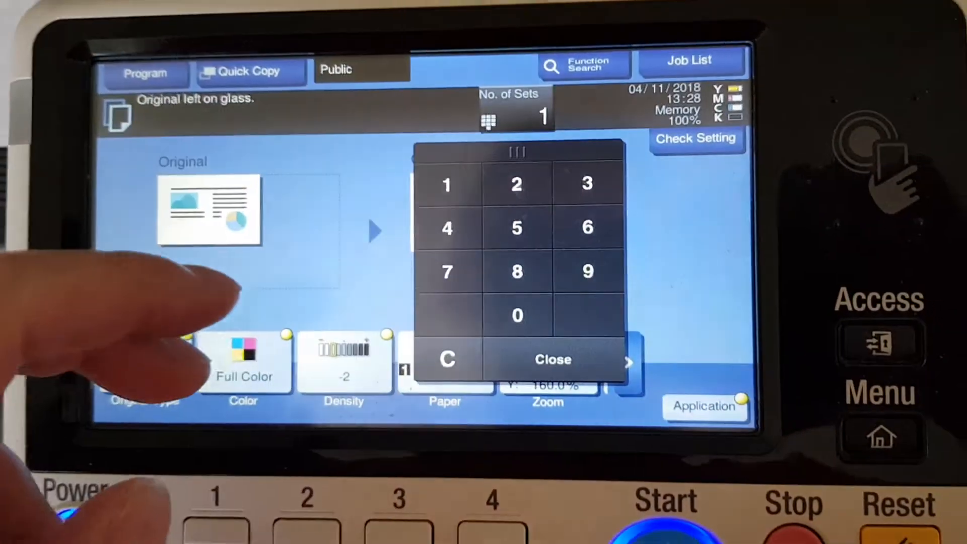
pyautogui.click(516, 184)
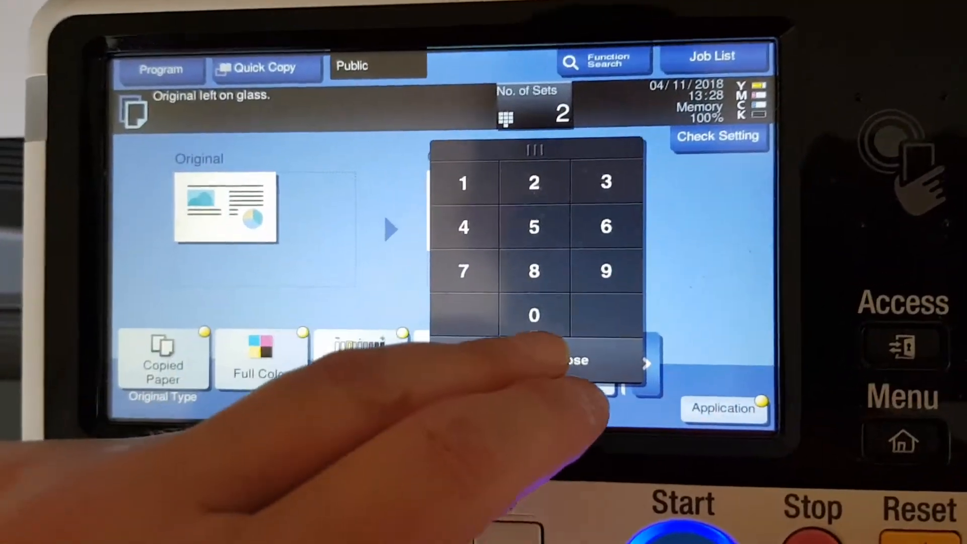
pyautogui.click(555, 360)
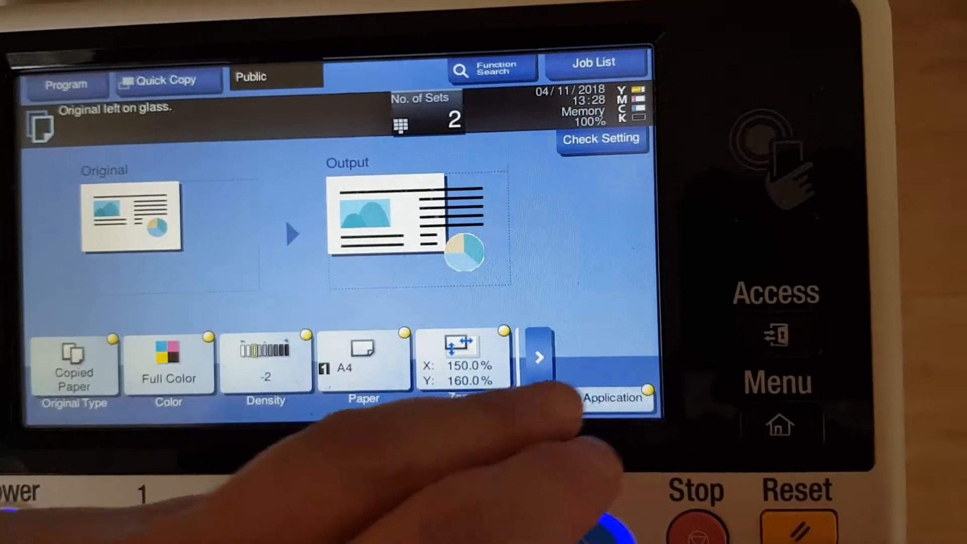
# Turn Mirror Image on, then finish to print the two copies
pyautogui.click(610, 398)
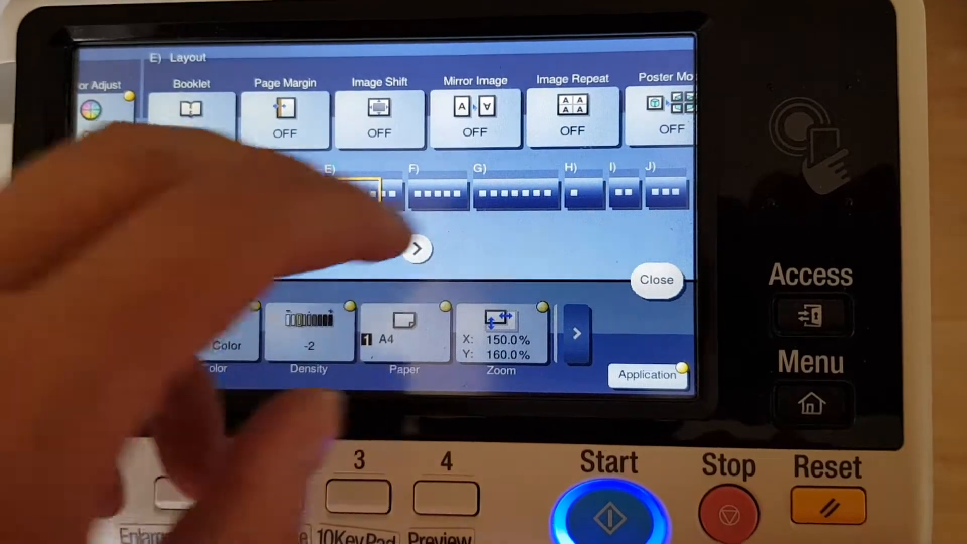
pyautogui.click(475, 117)
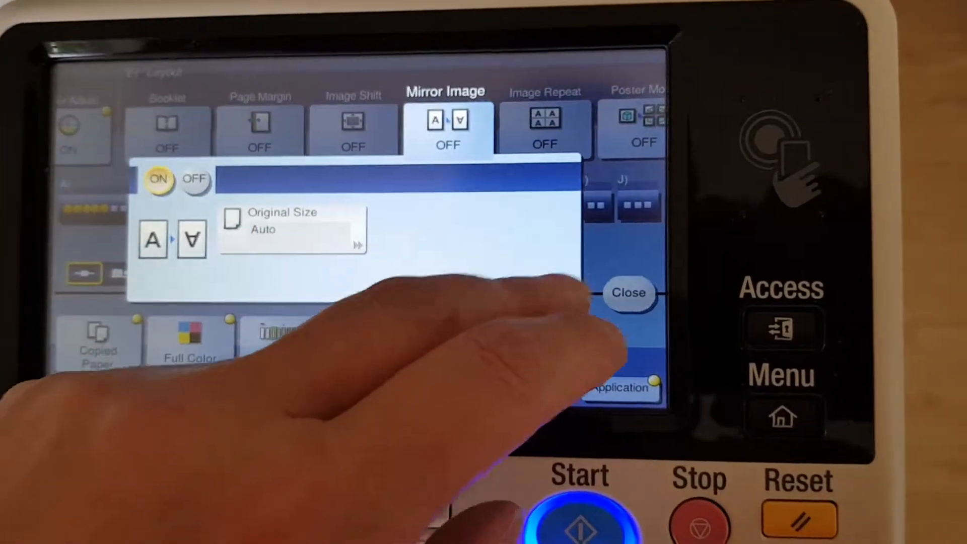
pyautogui.click(580, 512)
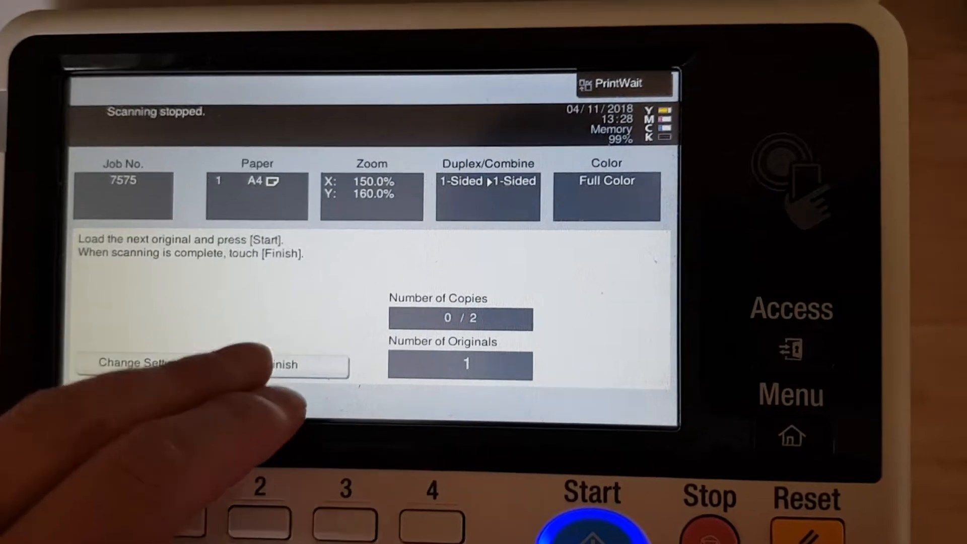
pyautogui.click(278, 364)
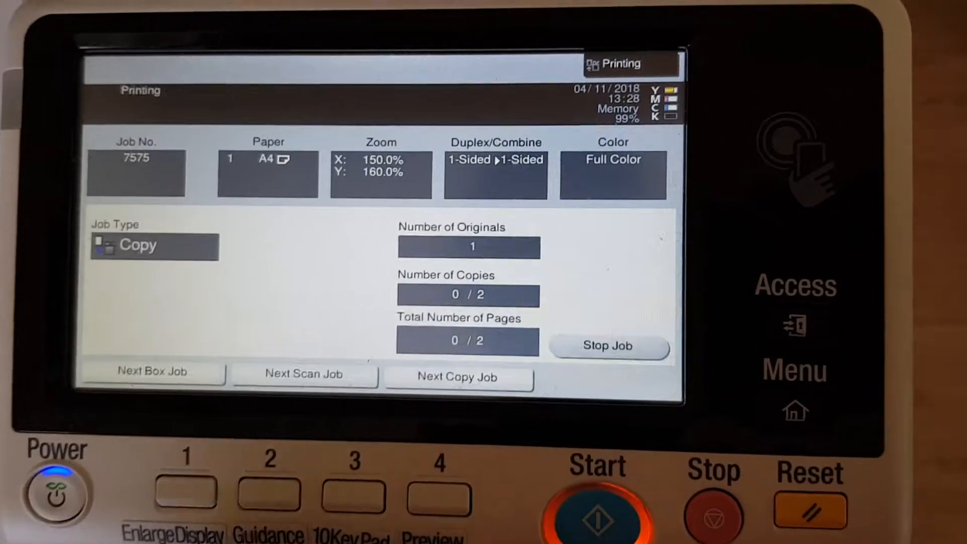